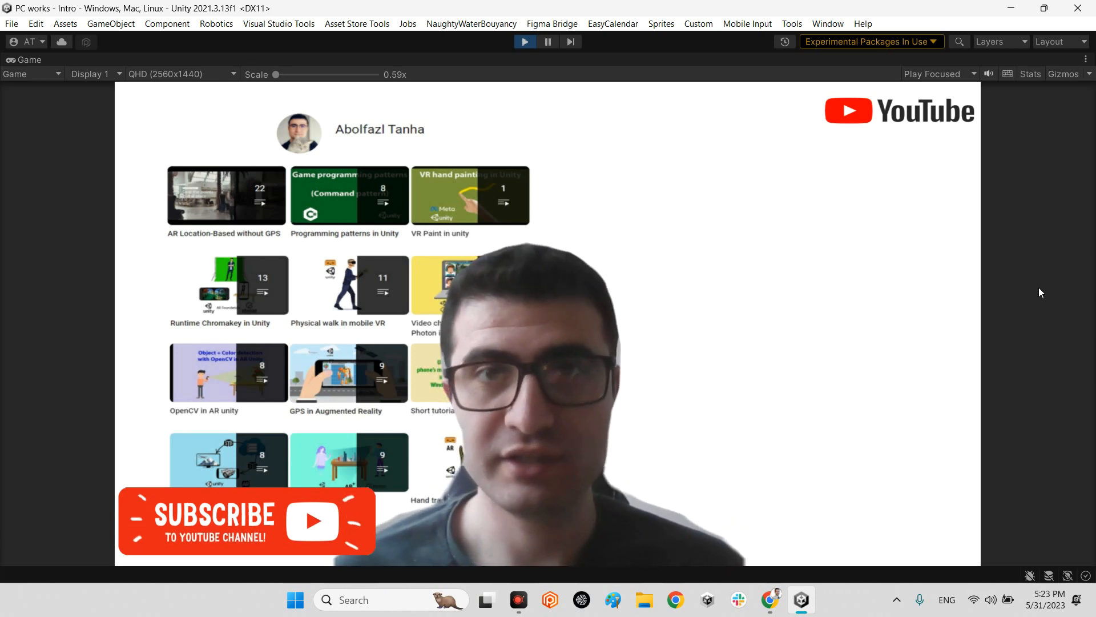
- Browse the repository's Assets folder and return to its main page
left_click(524, 41)
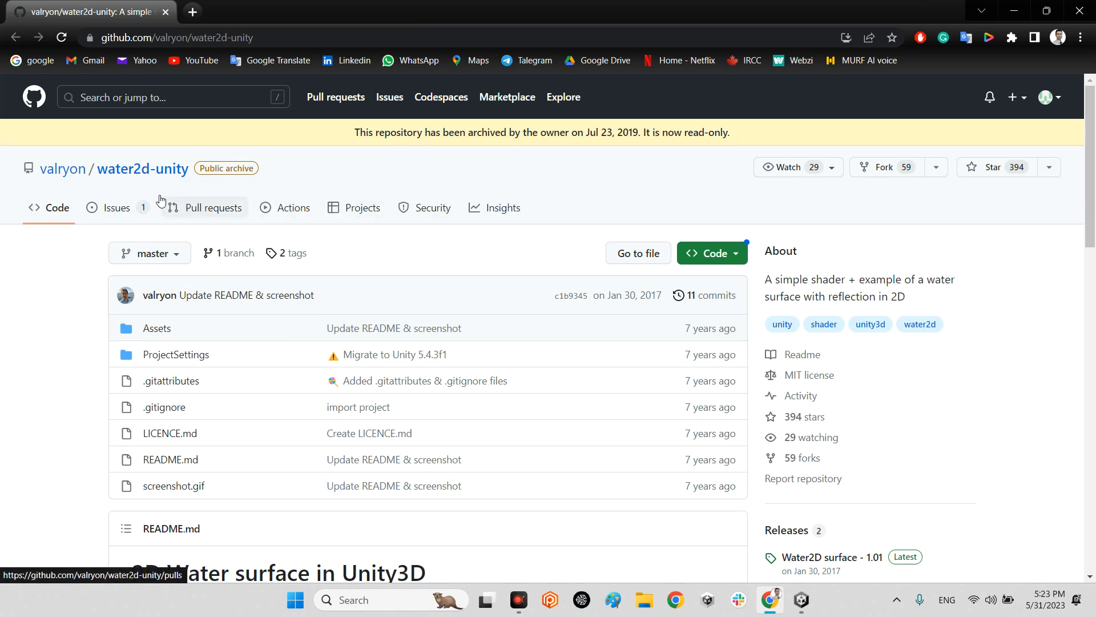
mouse_move(27, 204)
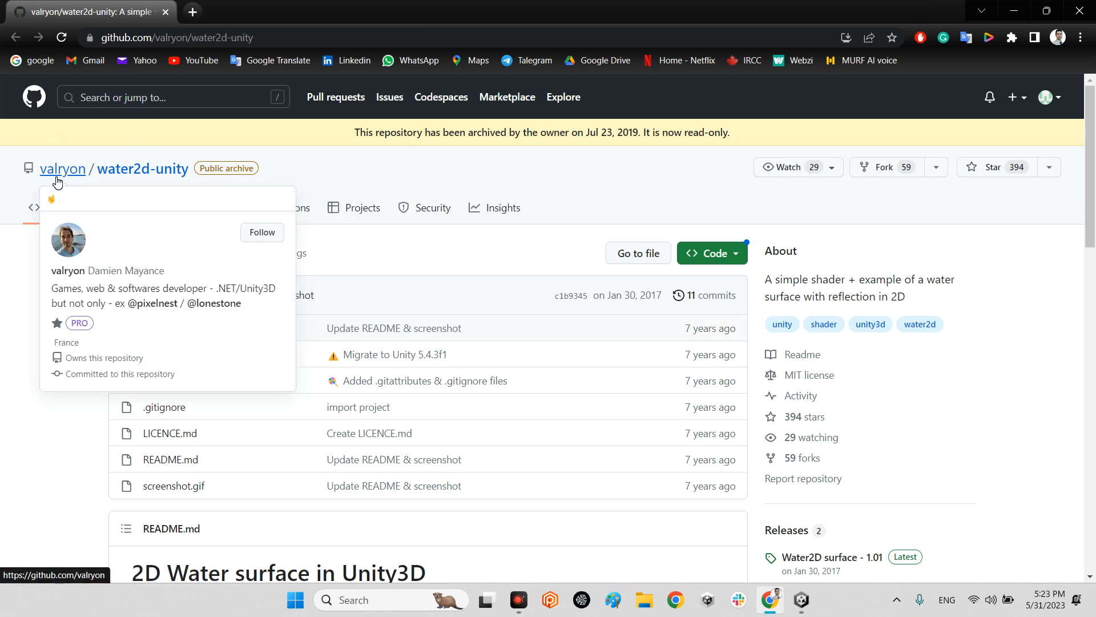
mouse_move(85, 182)
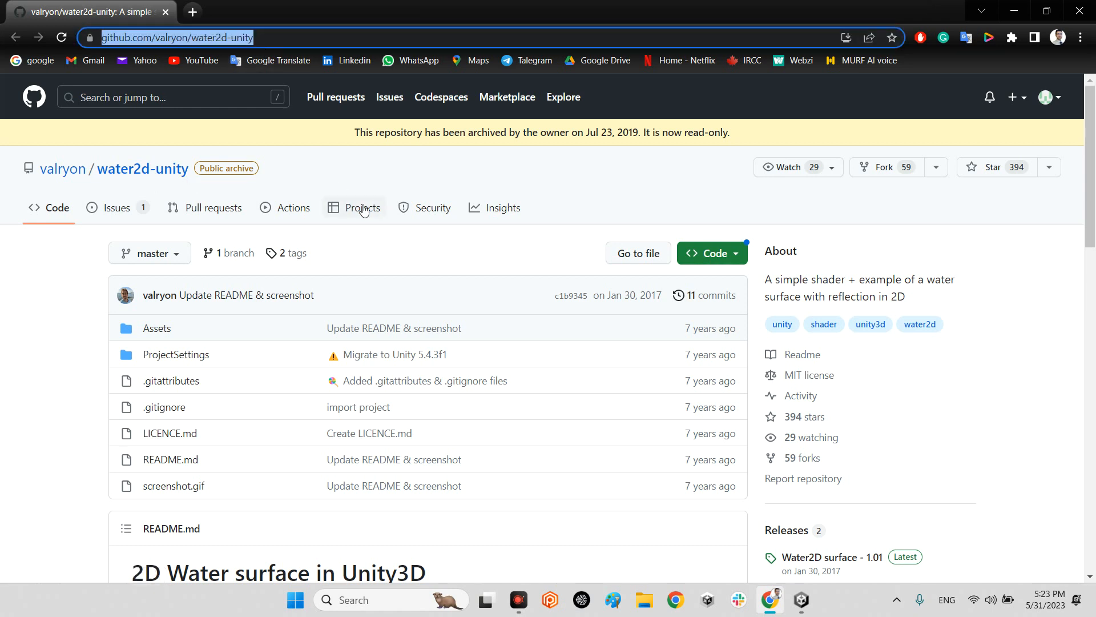
mouse_move(378, 179)
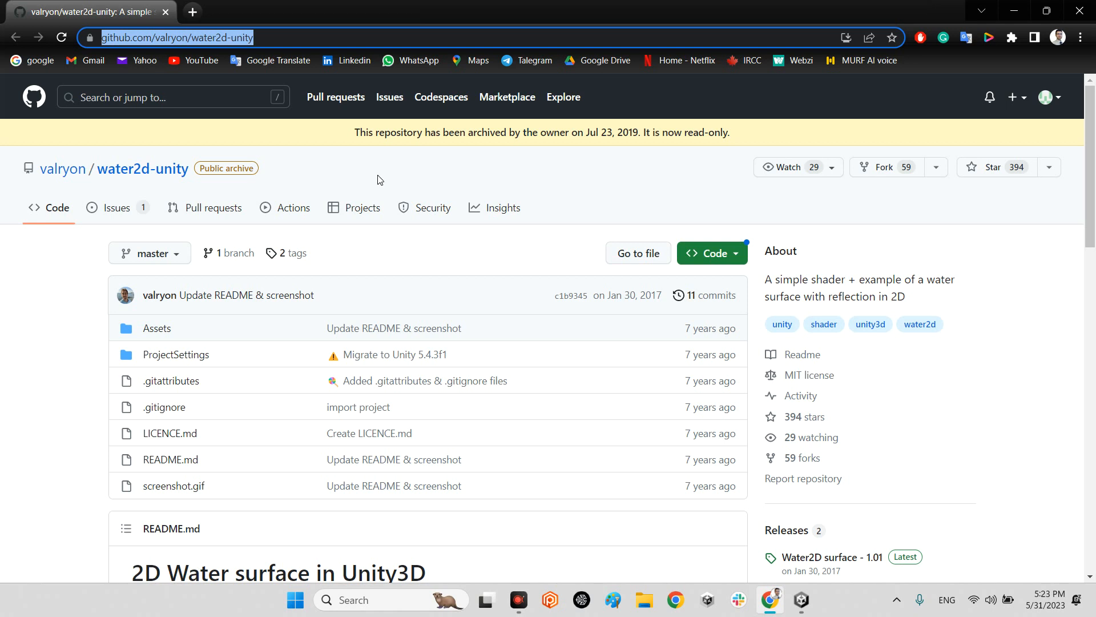
left_click(712, 253)
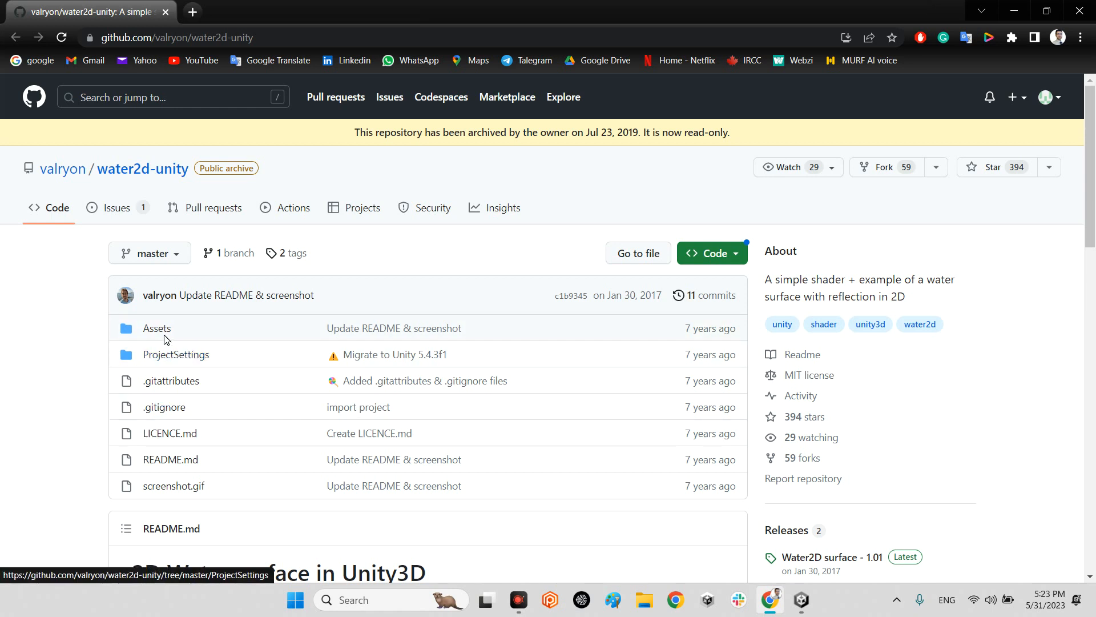
left_click(156, 328)
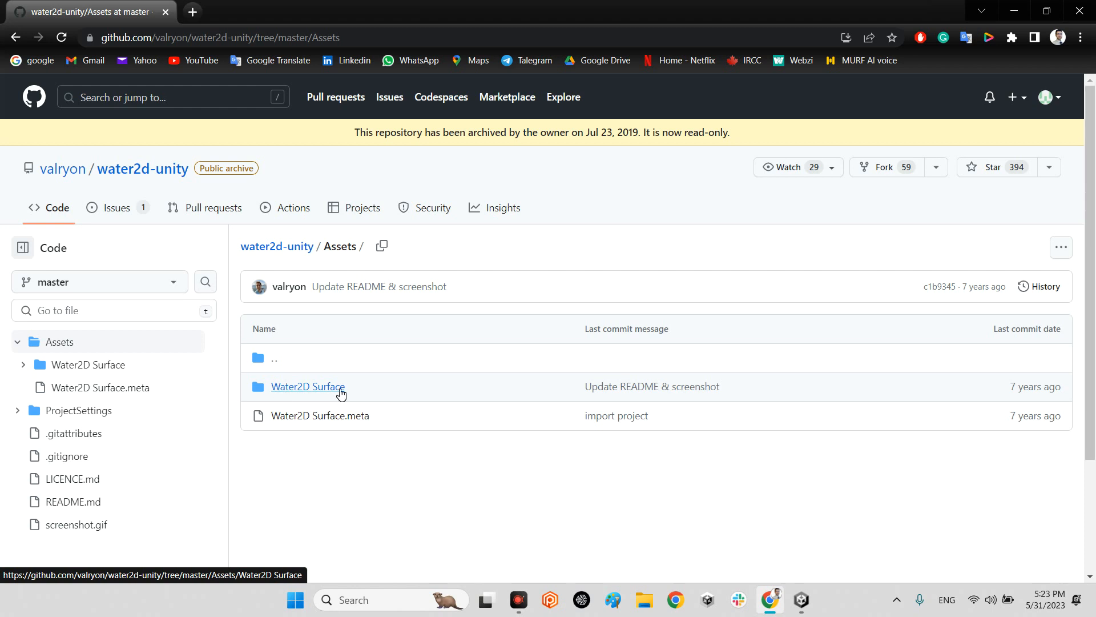
left_click(143, 169)
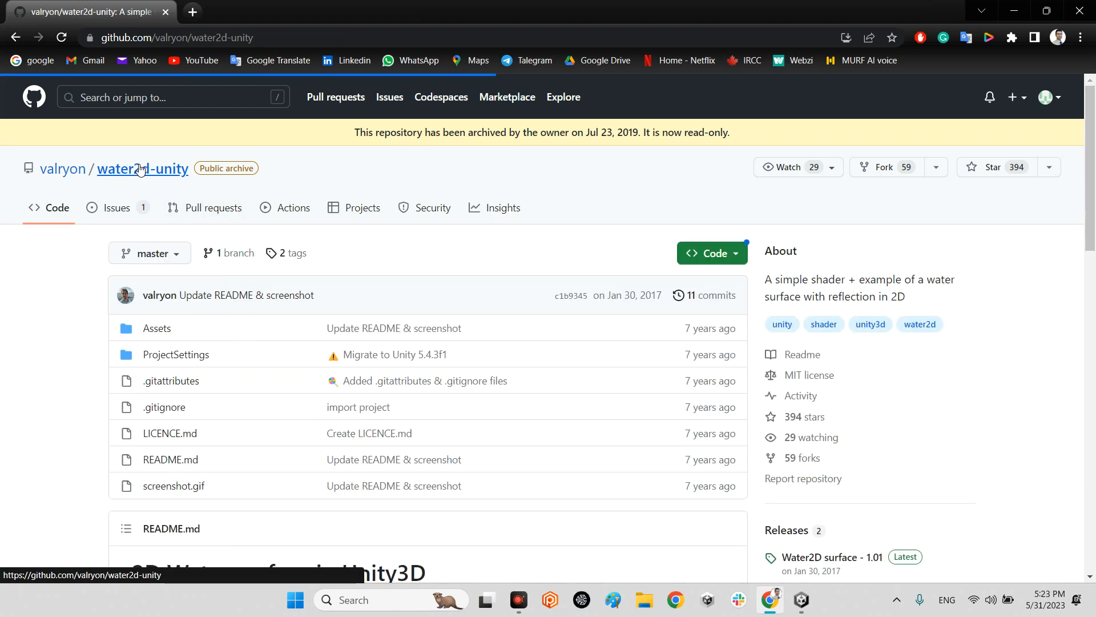
mouse_move(176, 354)
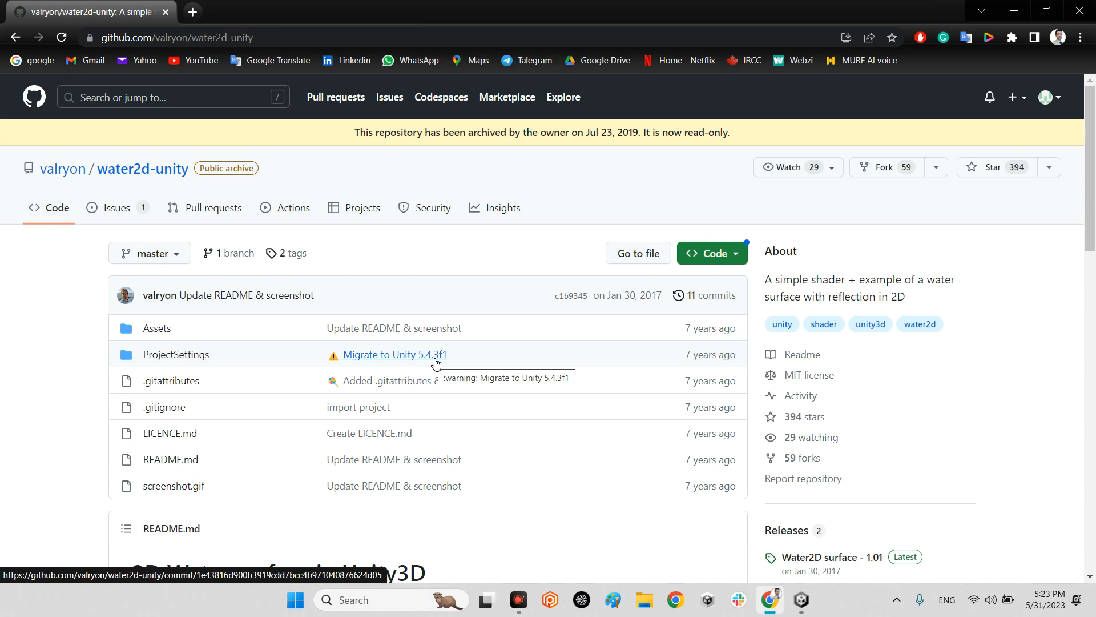
mouse_move(431, 365)
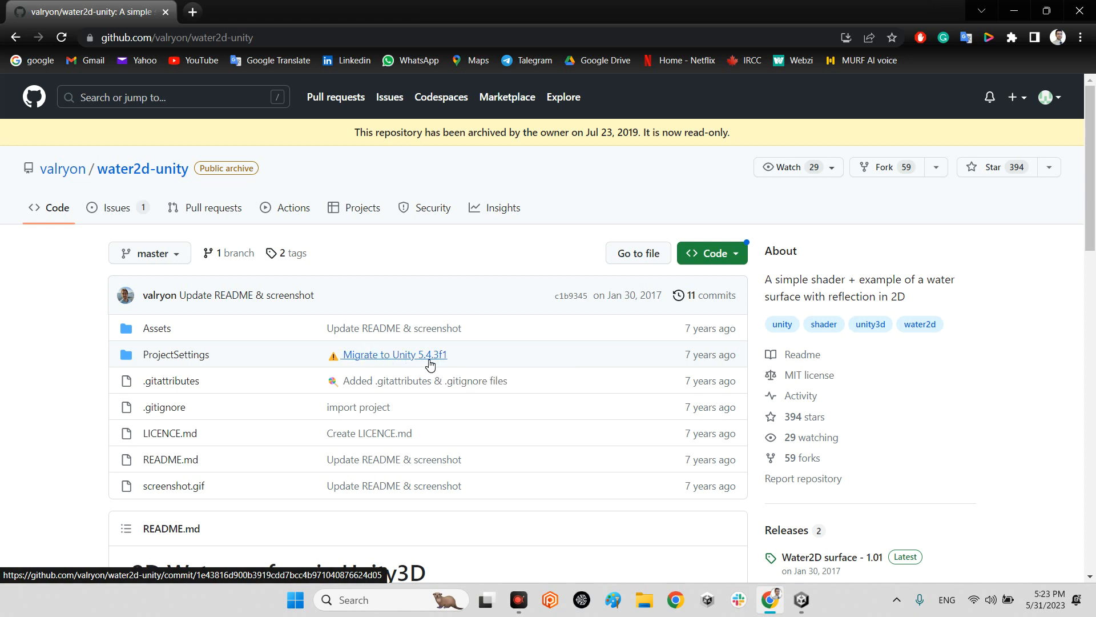
mouse_move(392, 354)
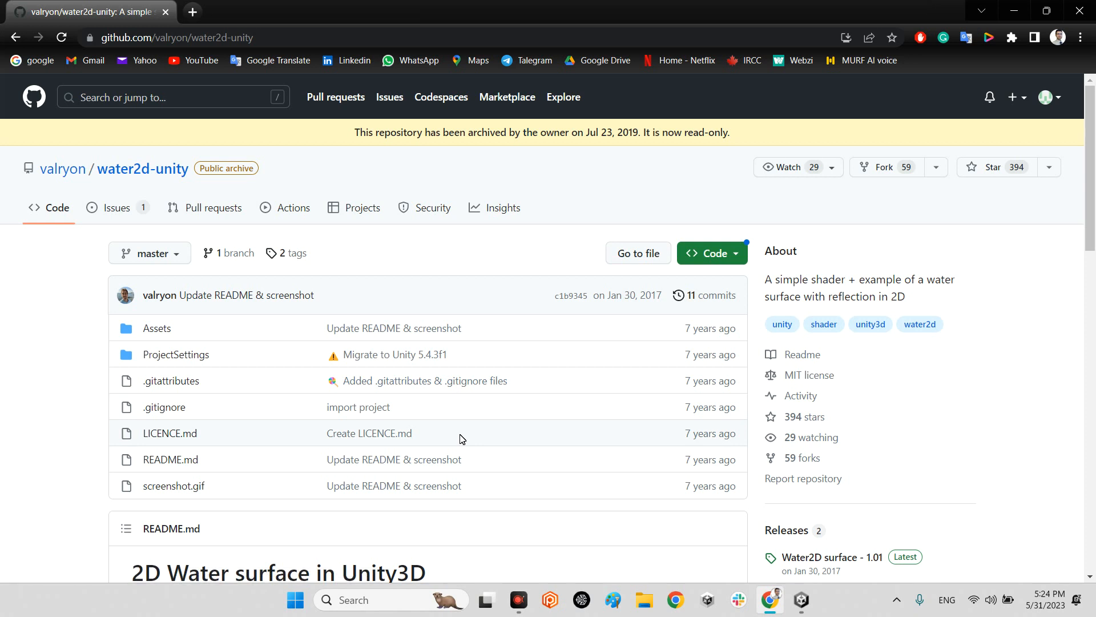
mouse_move(277, 326)
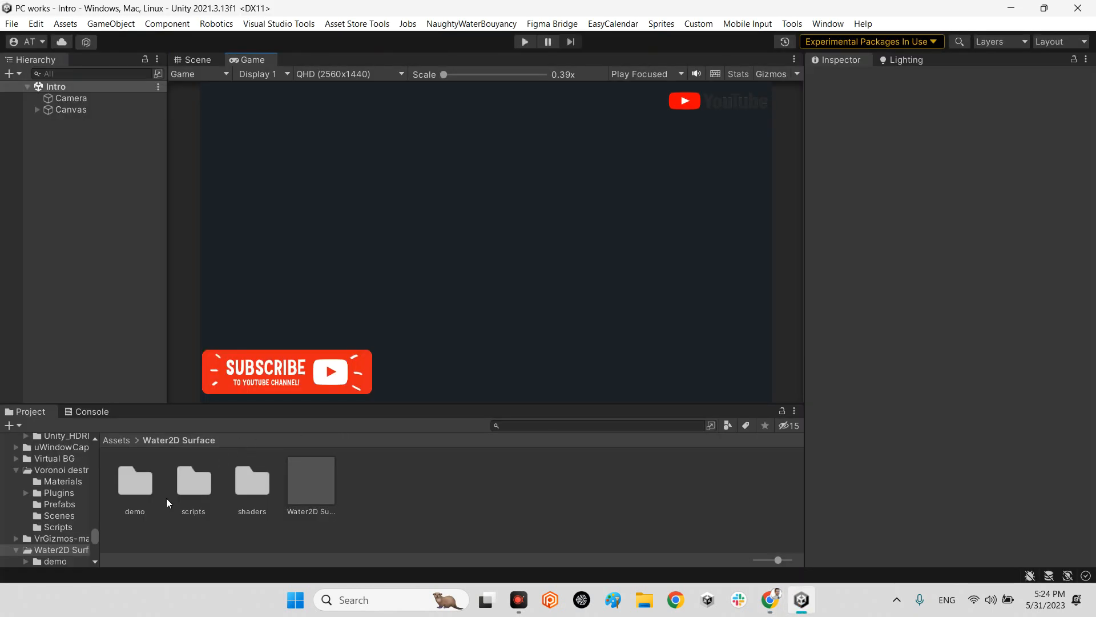
mouse_move(138, 485)
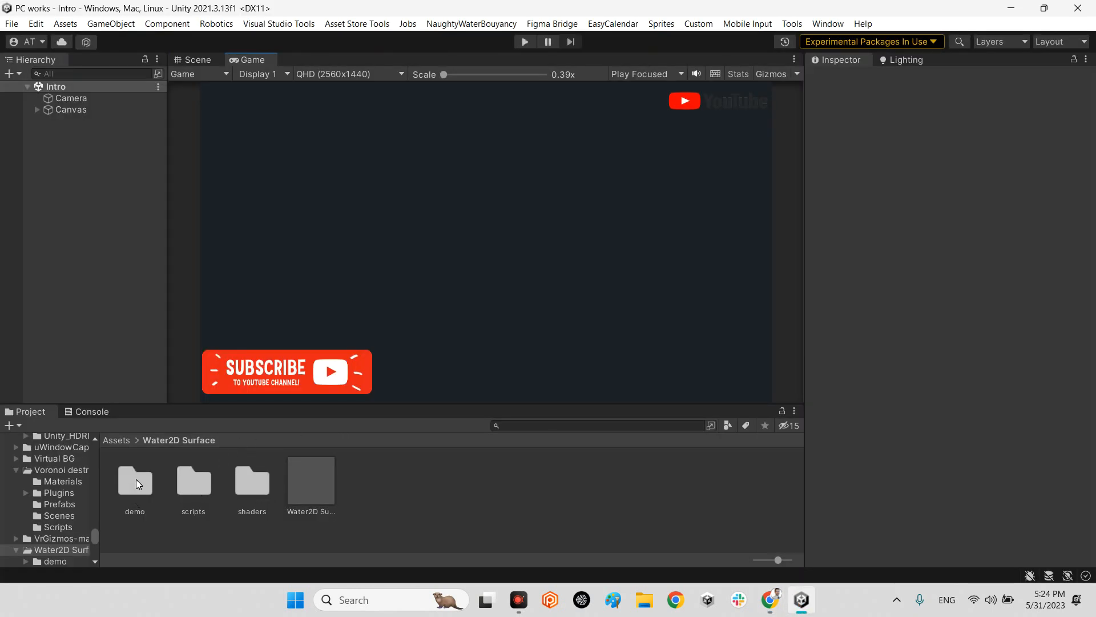
- Inspect the Water2D Surface prefab from the demo folder in the Inspector
left_click(135, 481)
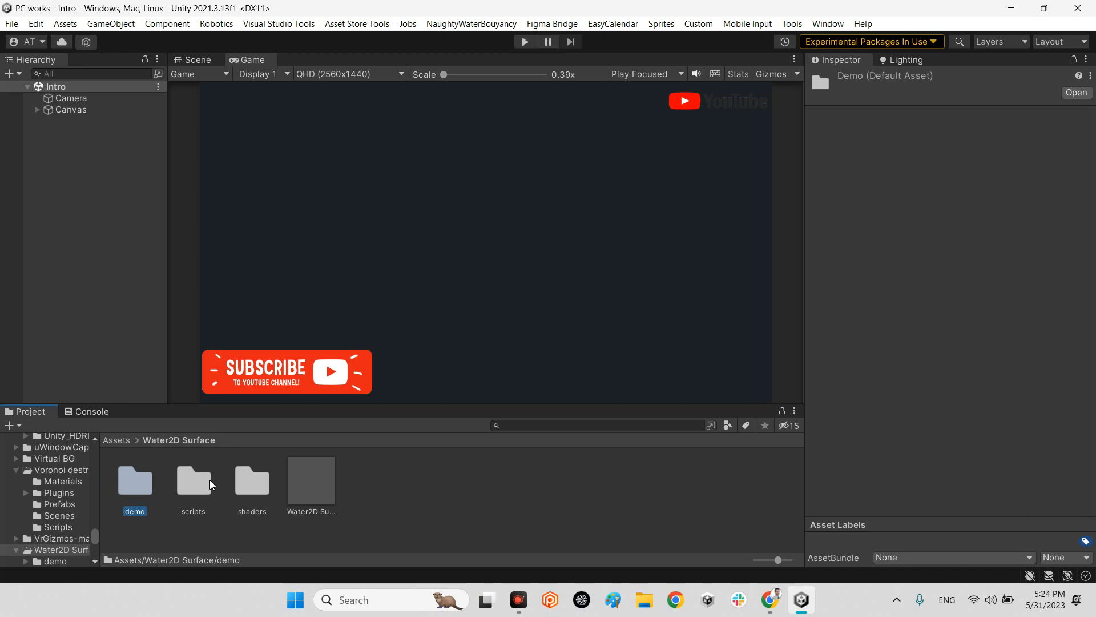
mouse_move(256, 469)
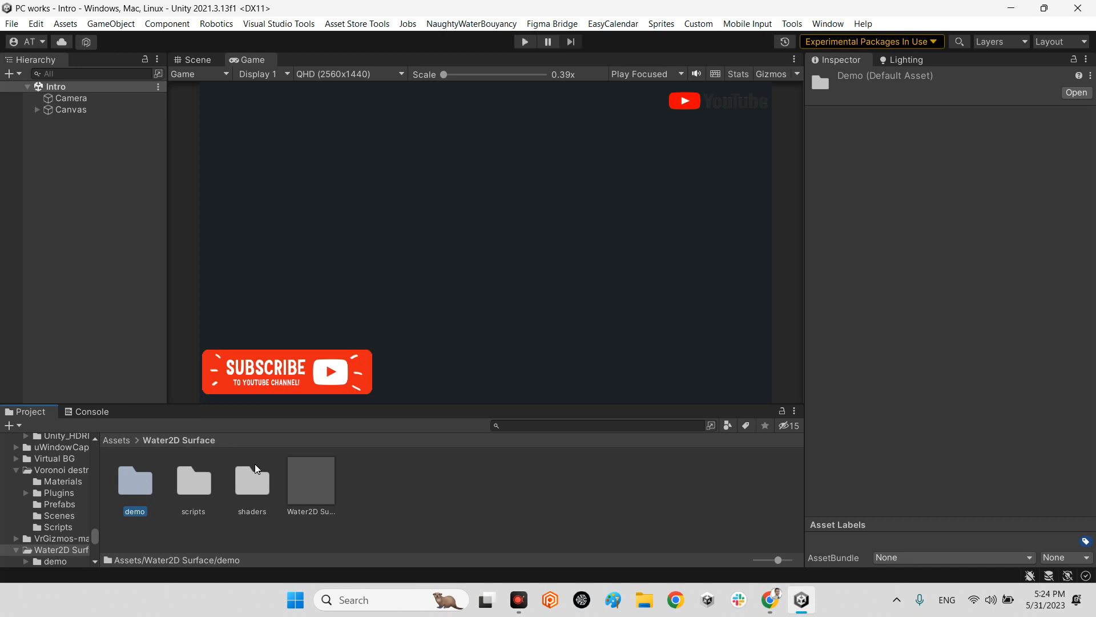
left_click(310, 480)
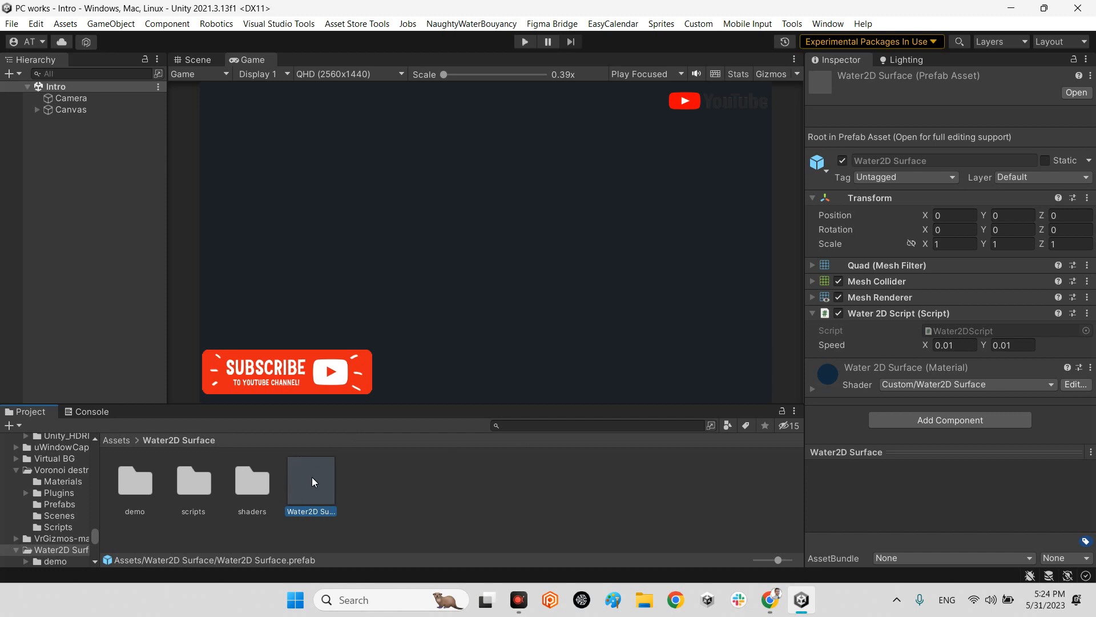
mouse_move(134, 488)
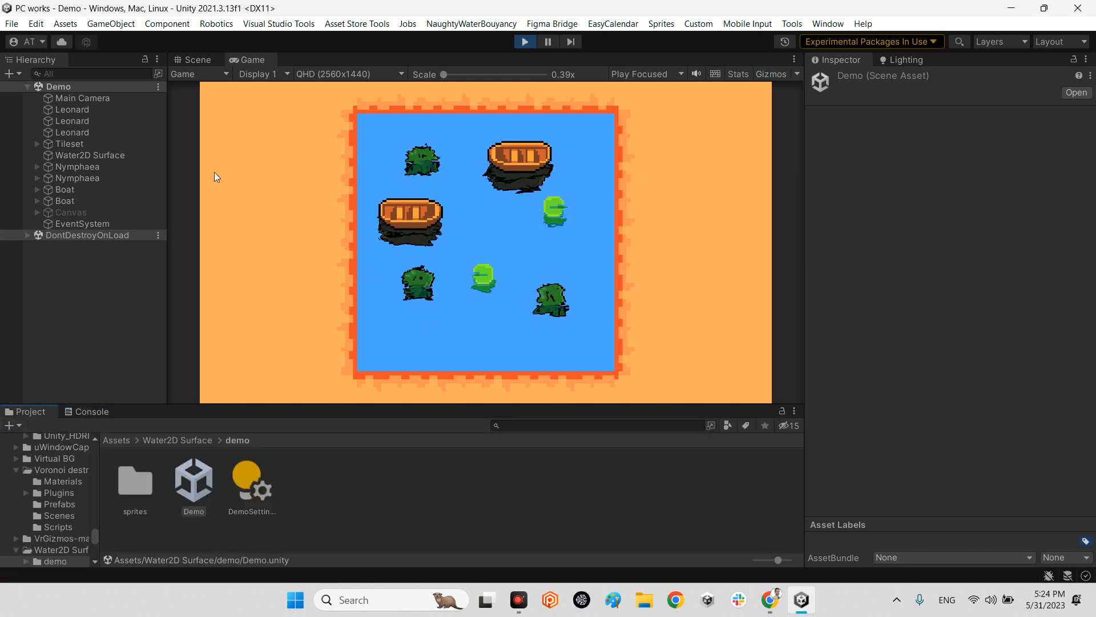
- Select Water2D Surface, reveal its material colour and normal map, and collapse Mesh Renderer
left_click(89, 155)
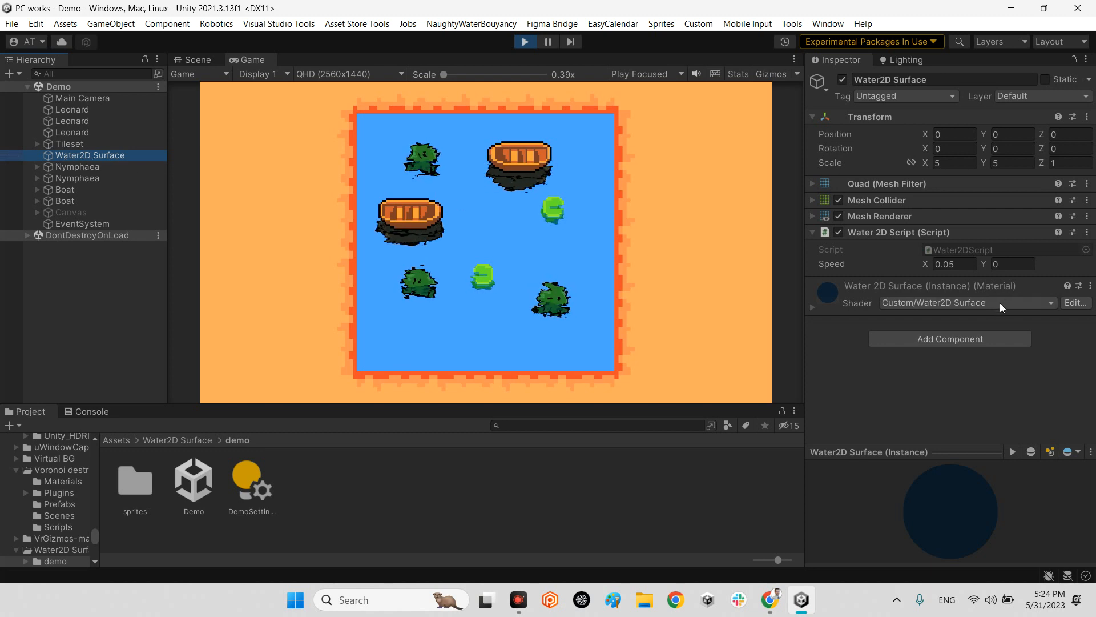
left_click(812, 307)
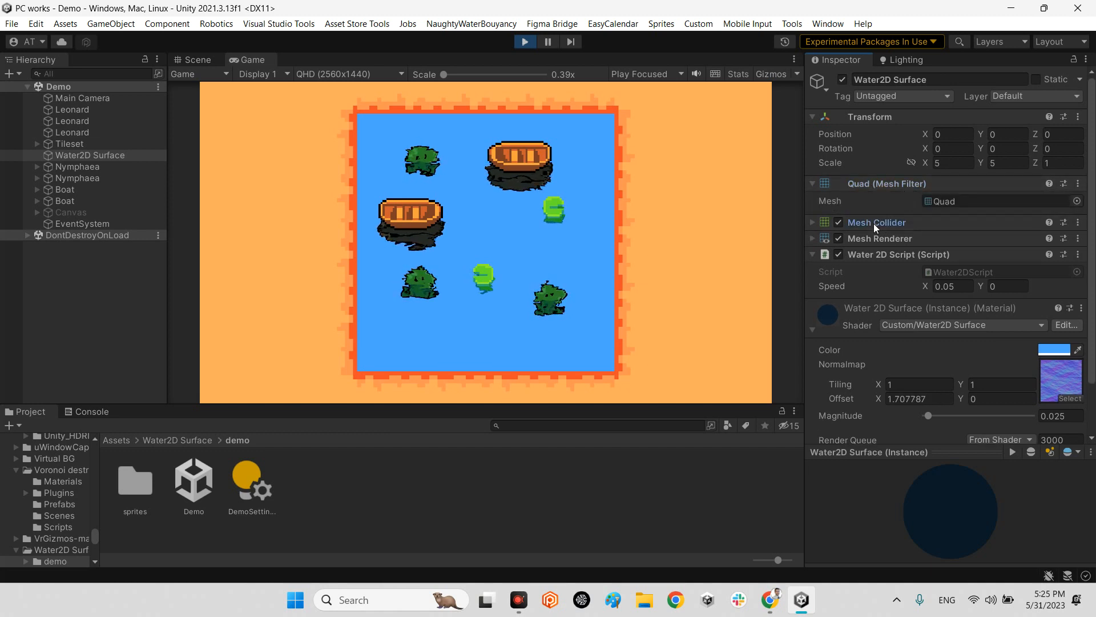
left_click(879, 239)
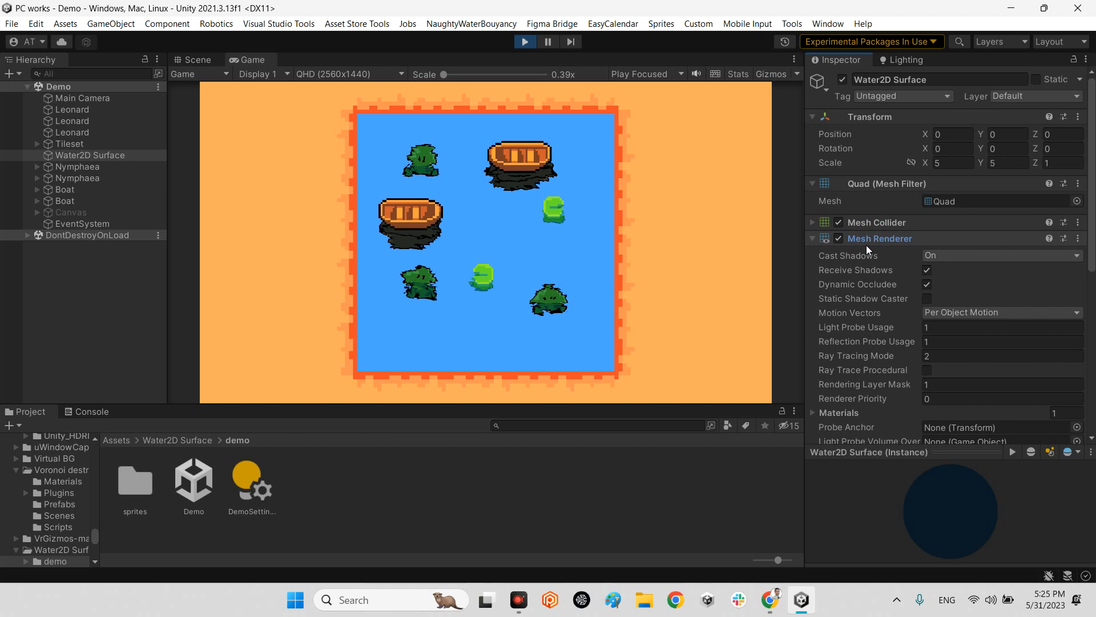
scroll("down", 3)
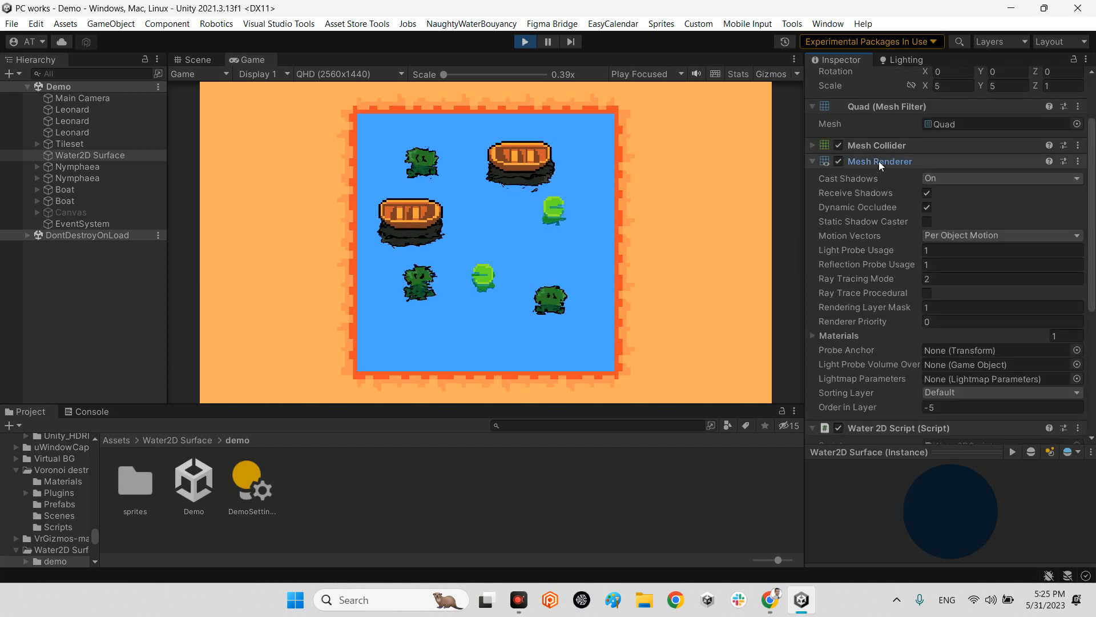
left_click(812, 161)
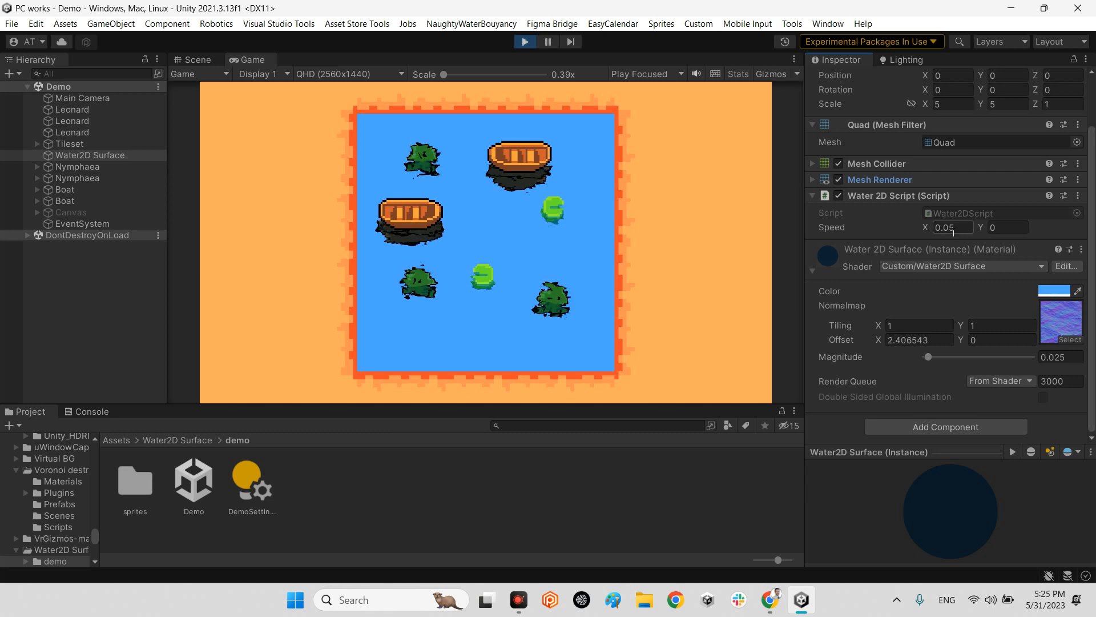
- Try scroll speed 0.15 on the Water 2D Script Speed X and Y fields
type("0.15")
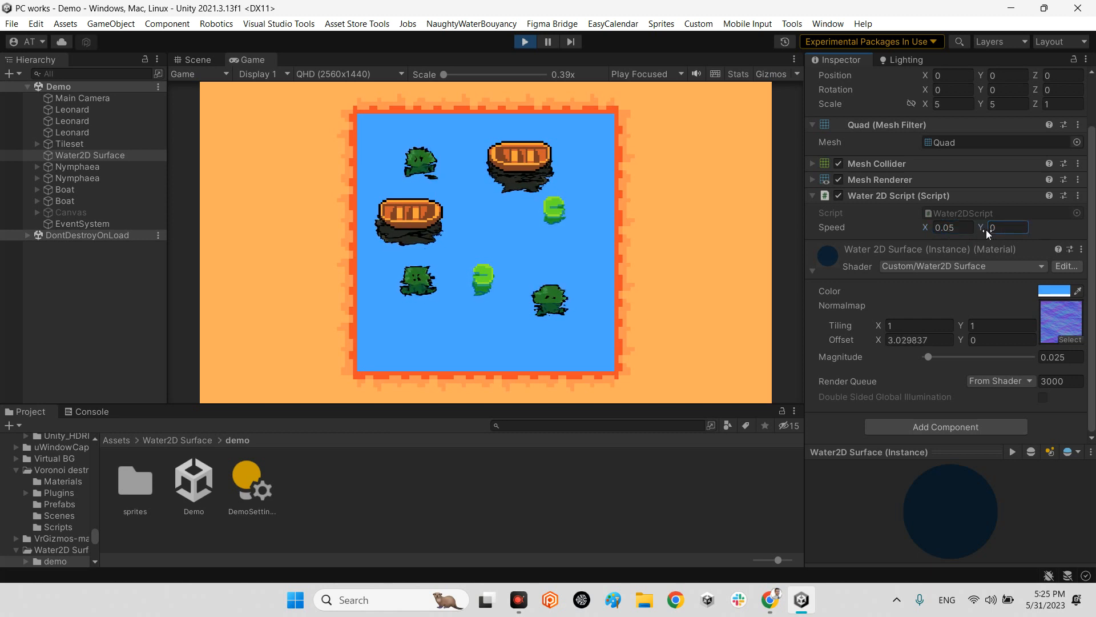
type("0.15")
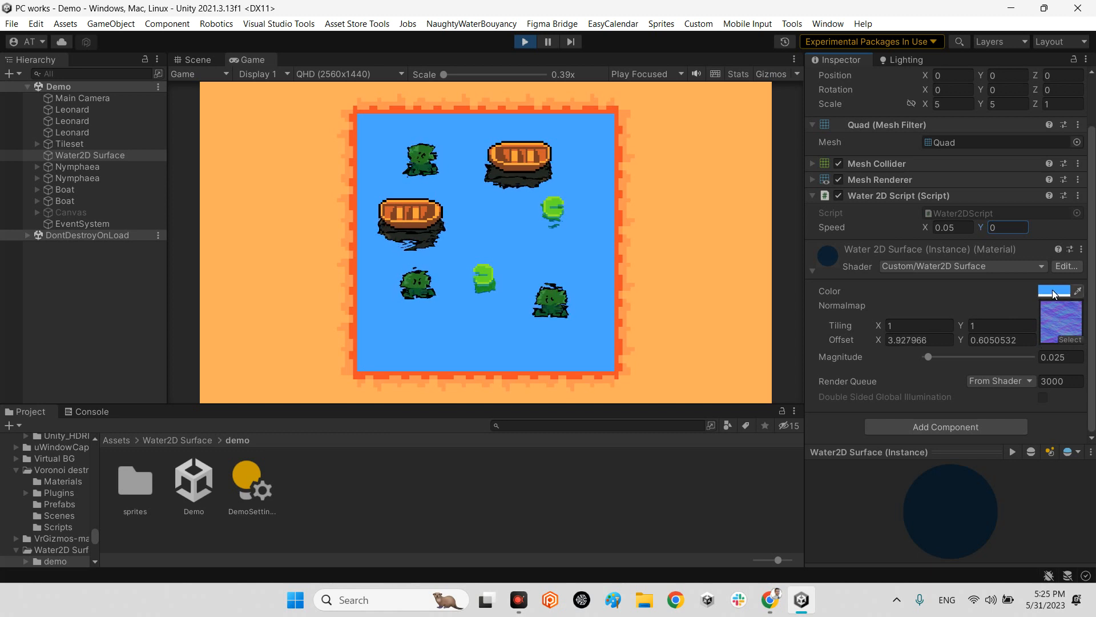
- Drag the material's Magnitude slider up to about 0.17, then back to 0.025
left_click(1055, 290)
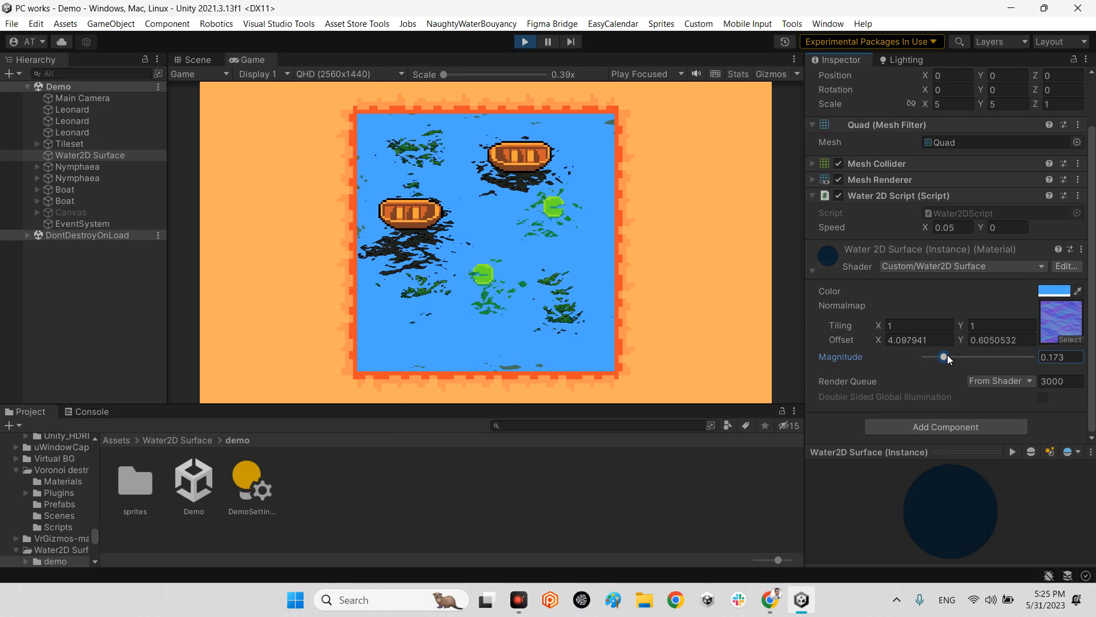
left_click_drag(943, 357, 927, 356)
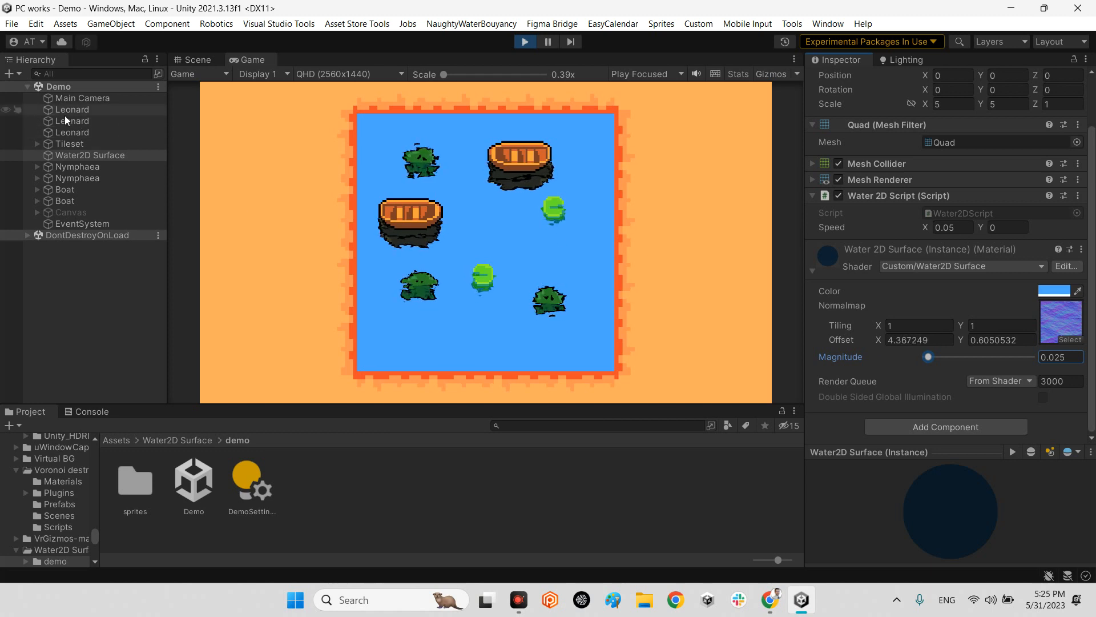
- Select the first Leonard frog and glance at the Scene view before returning to Game
left_click(71, 110)
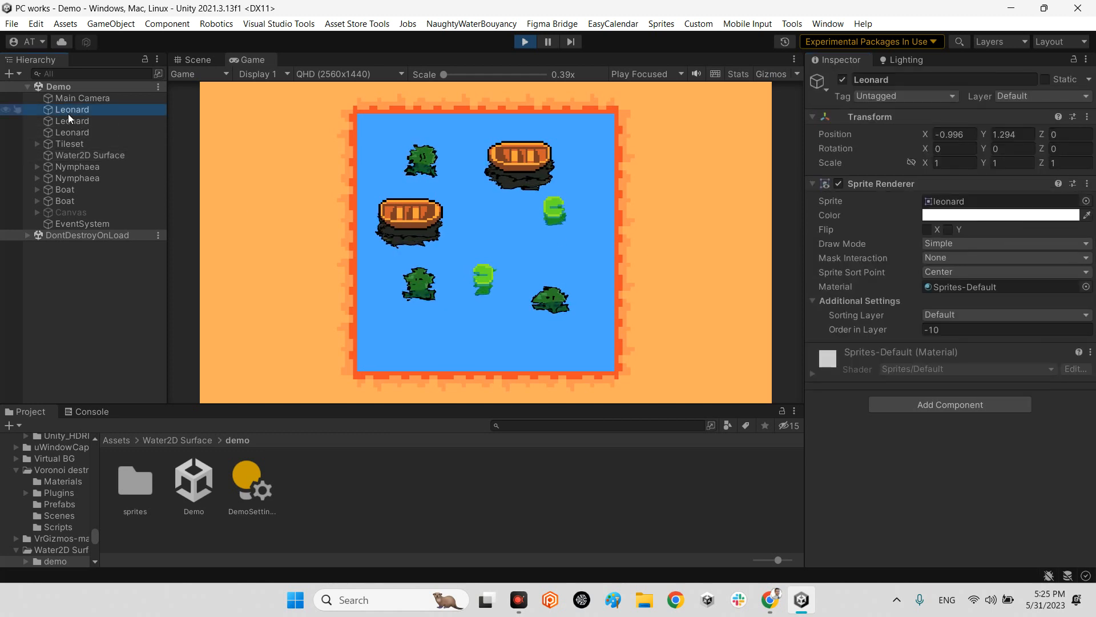
left_click(198, 59)
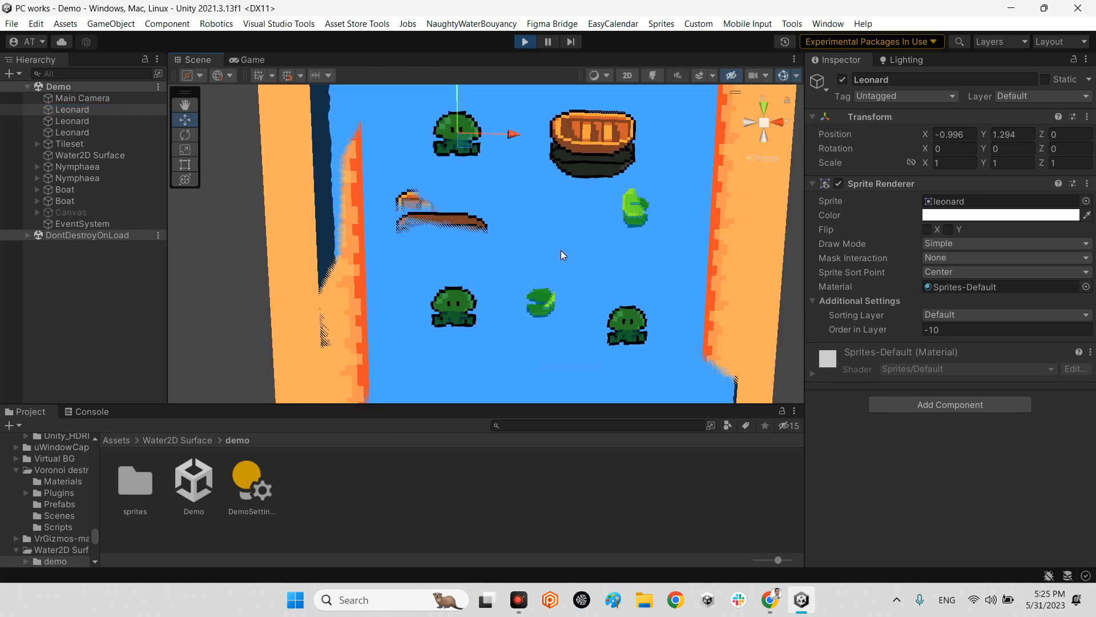
left_click(250, 59)
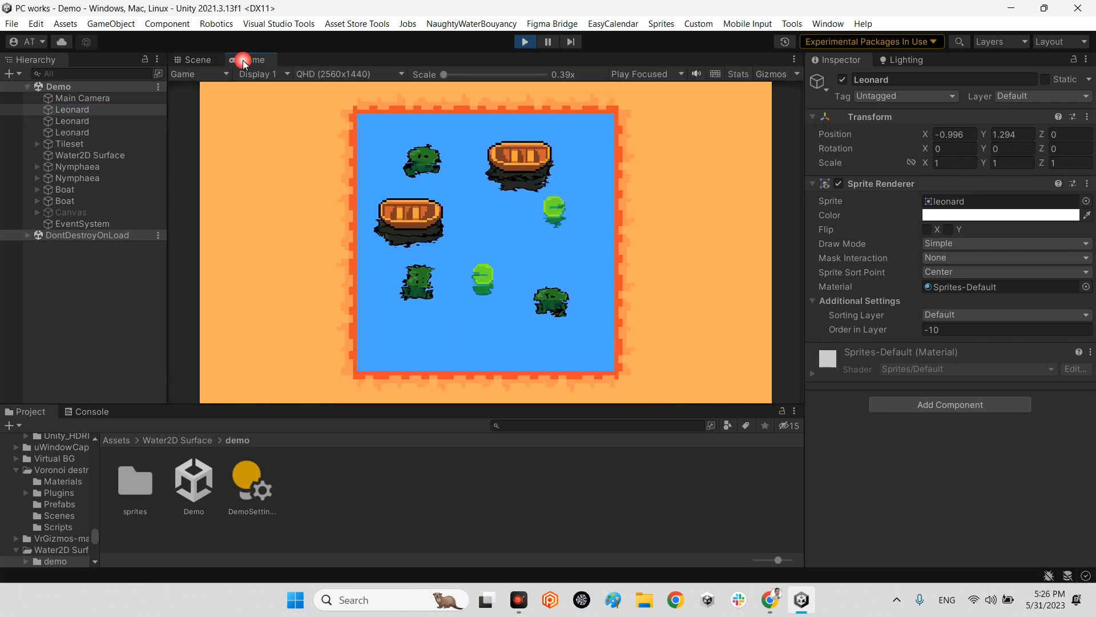
left_click(251, 59)
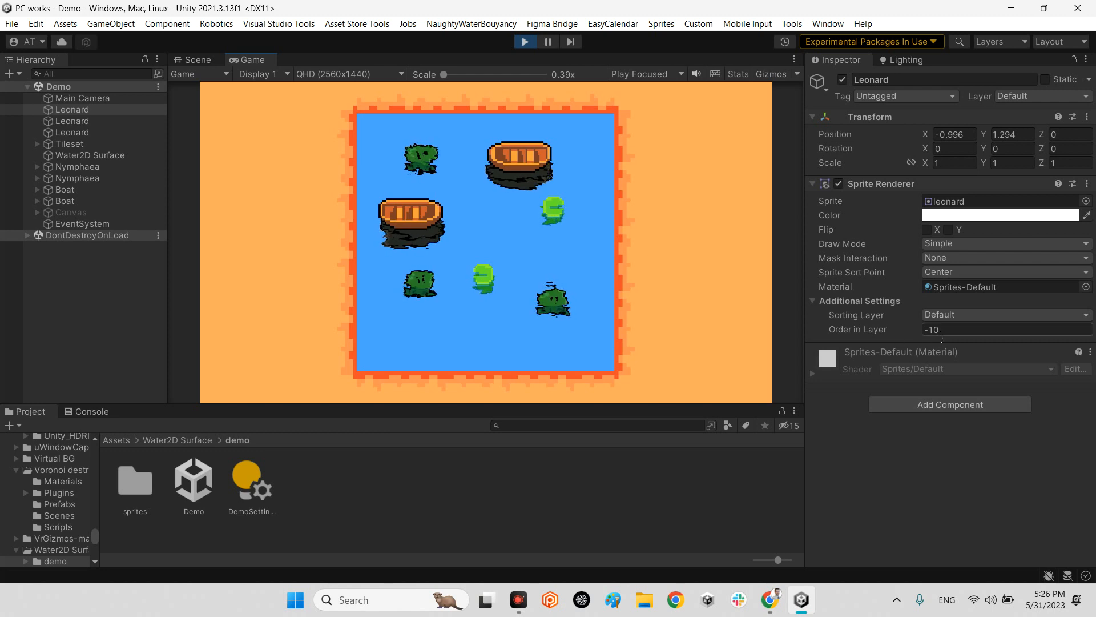
- Set Leonard's Order in Layer to 10, restore it toward -10, and select another Leonard
left_click(1005, 329)
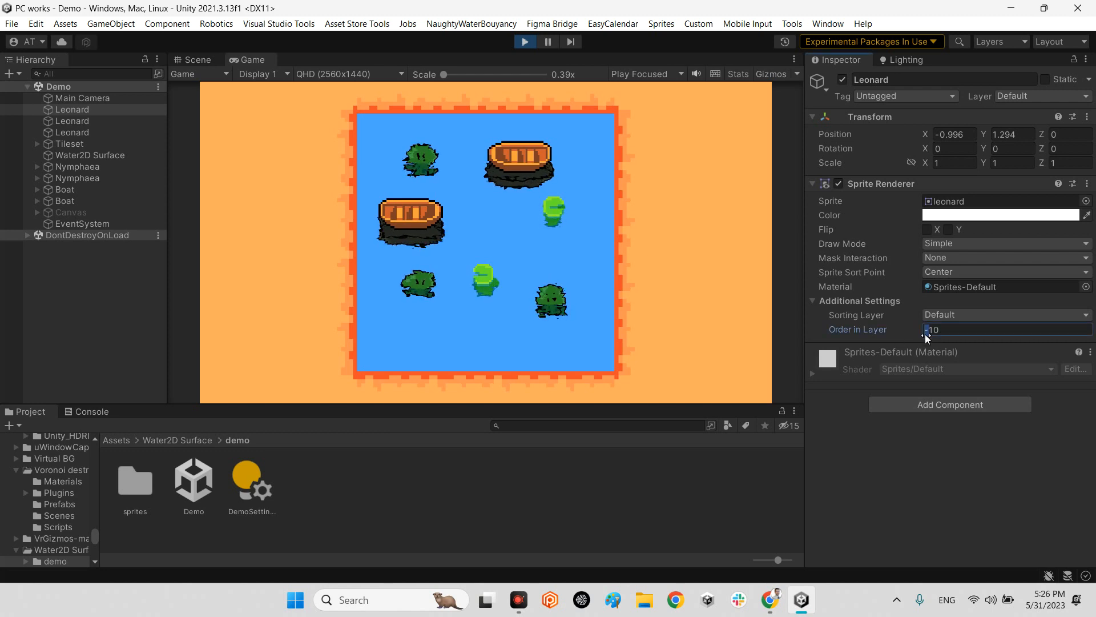
type("10")
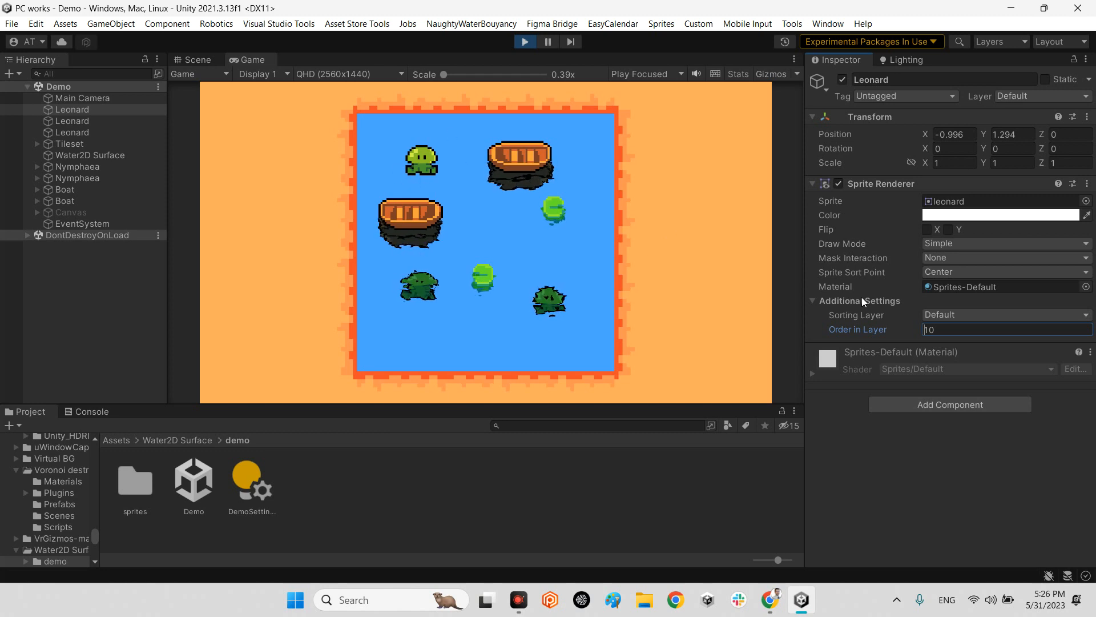
left_click(1004, 329)
type("-10")
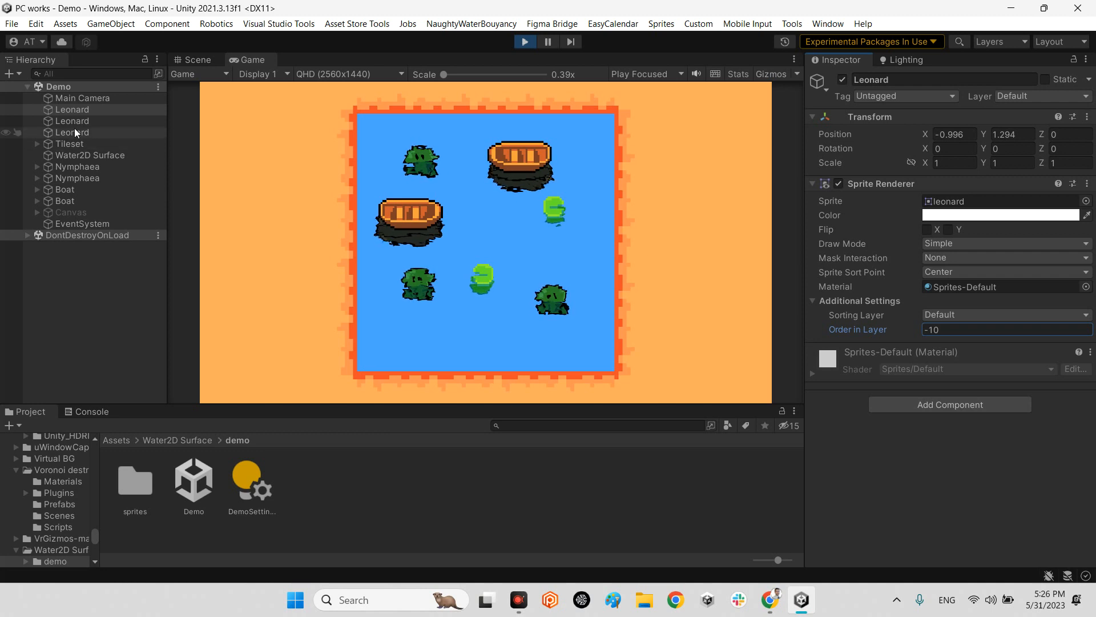
left_click(71, 132)
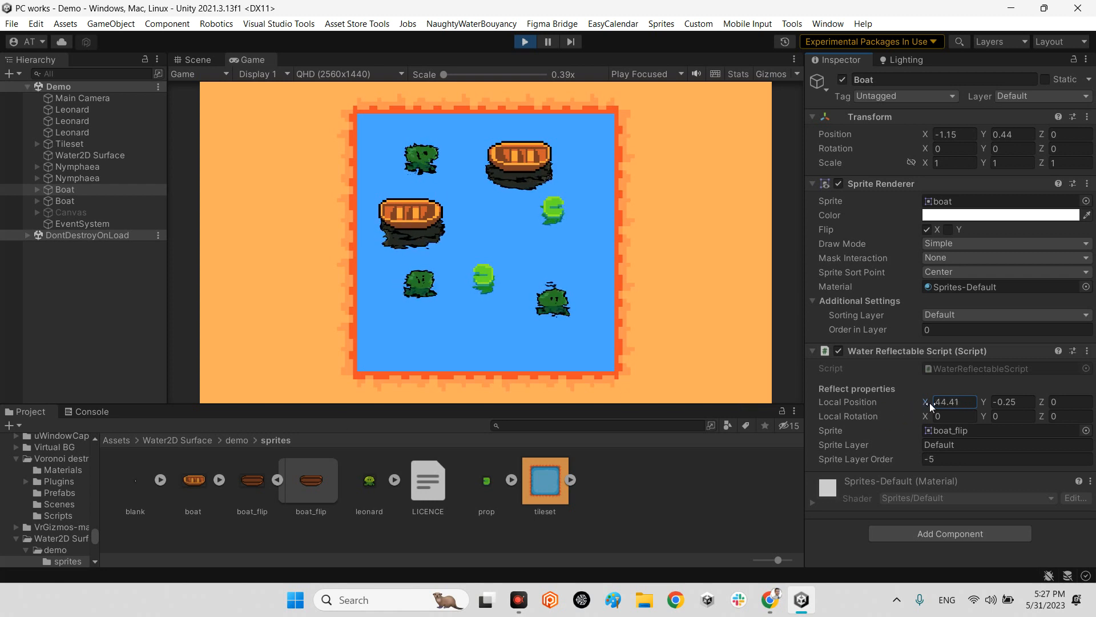
- Set the Boat's Water Reflectable Script Local Position X back to 0
left_click(952, 401)
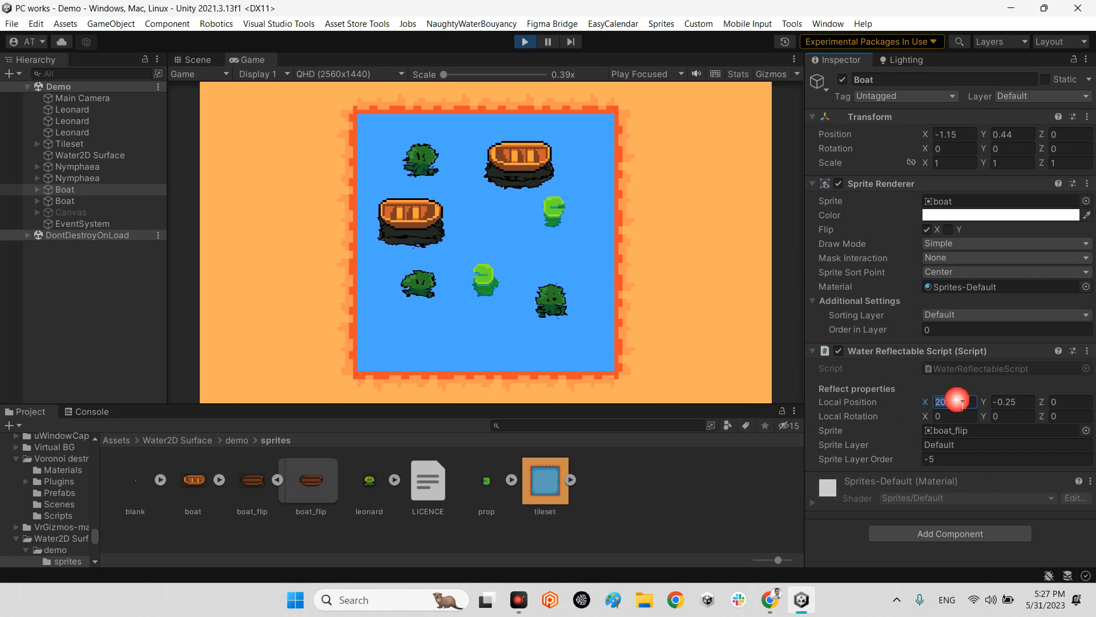
type("0")
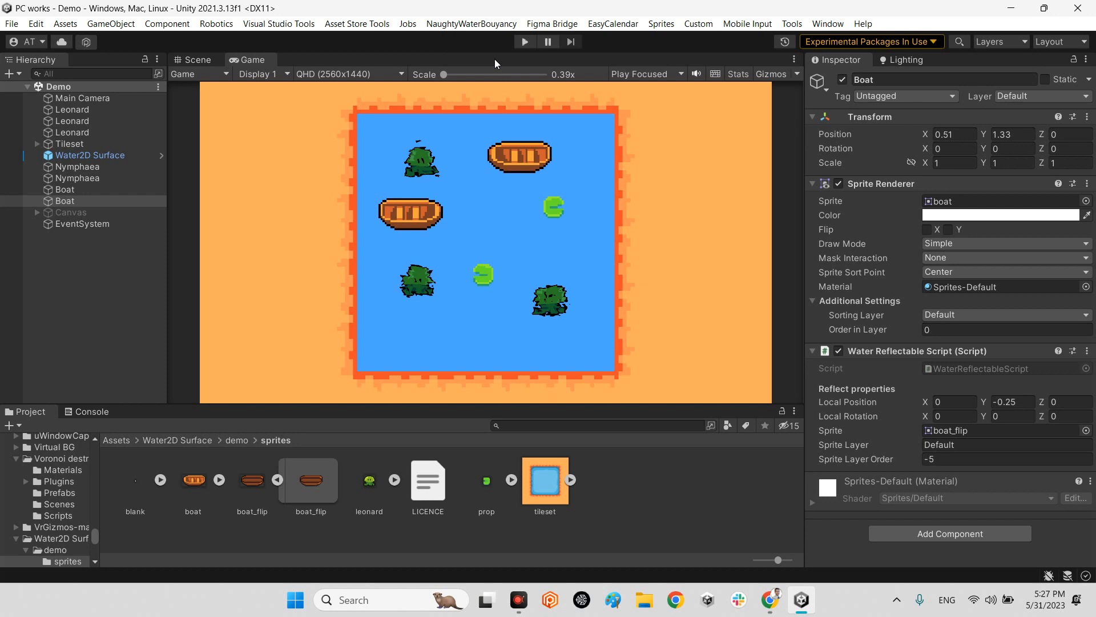
mouse_move(703, 524)
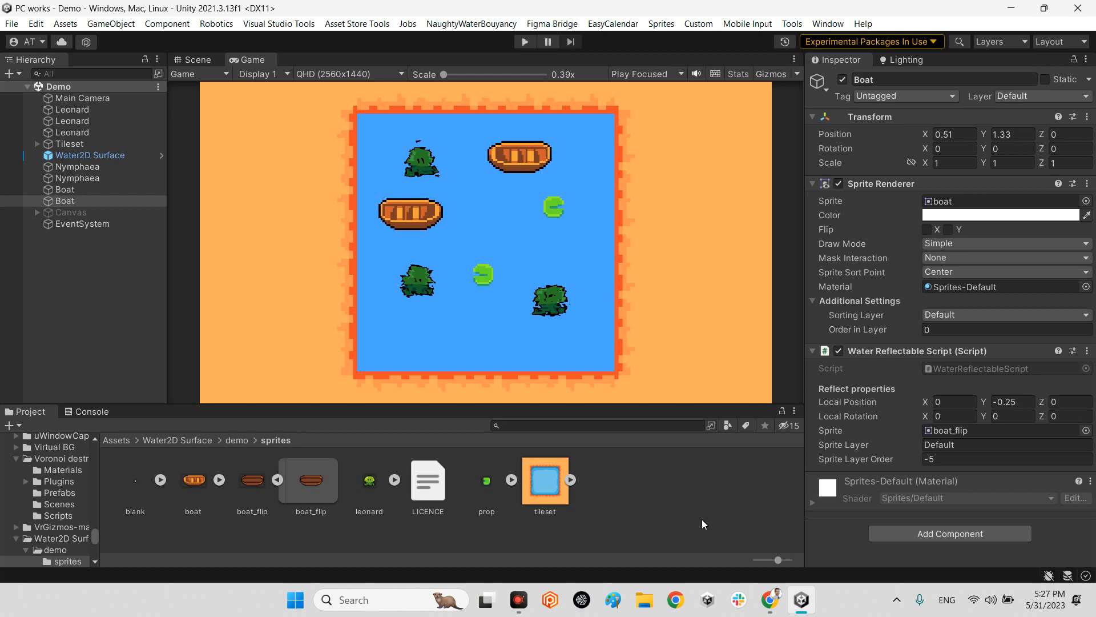
mouse_move(1089, 523)
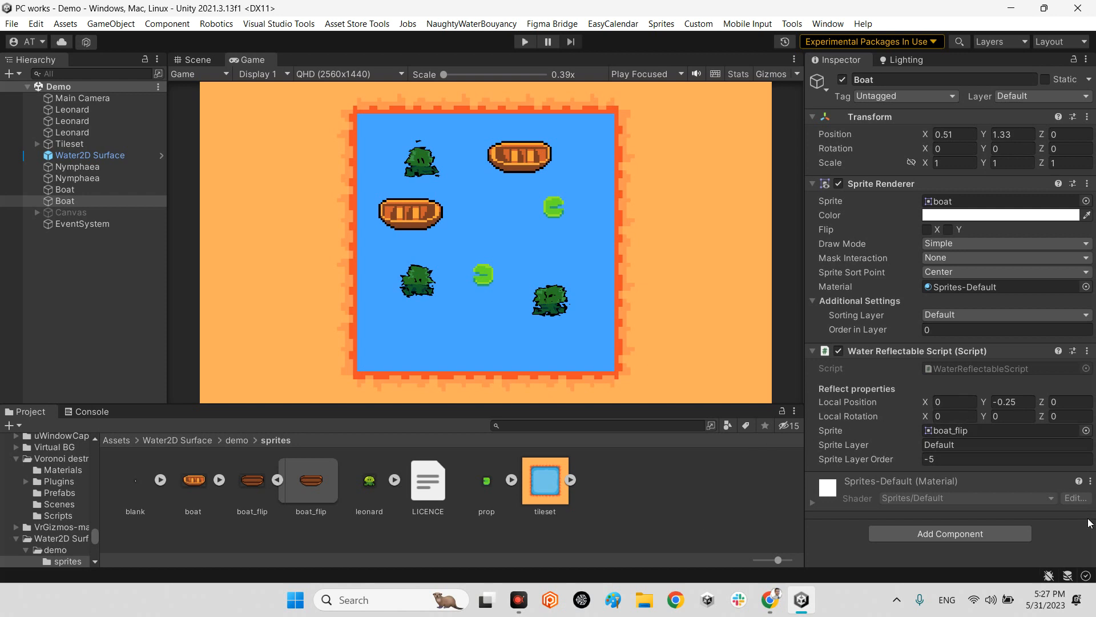